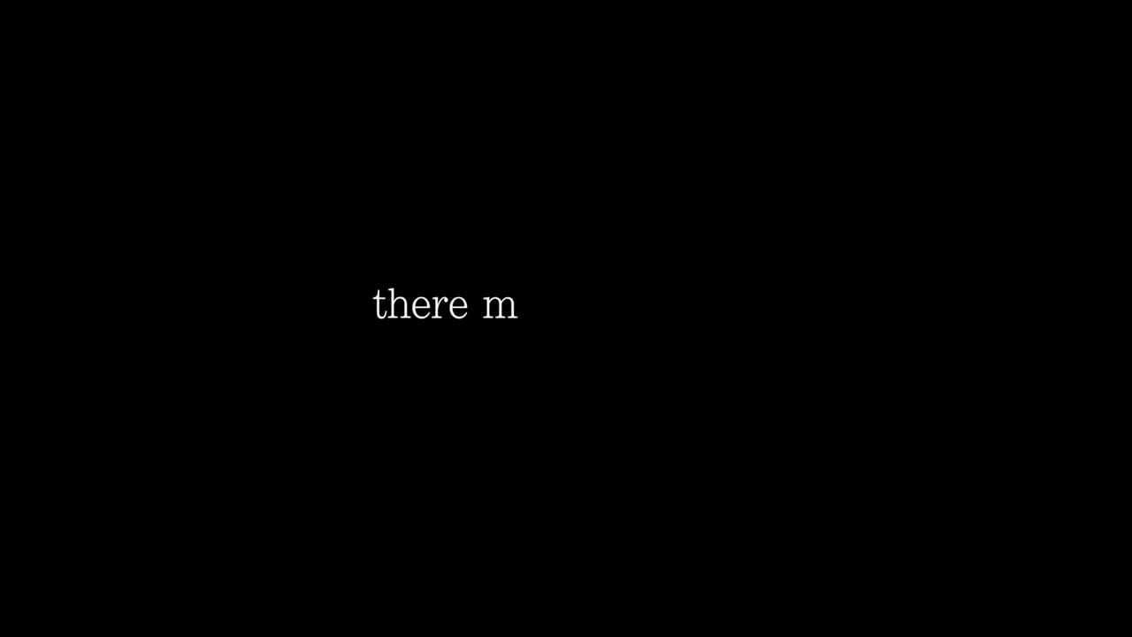
text(ust be mor)
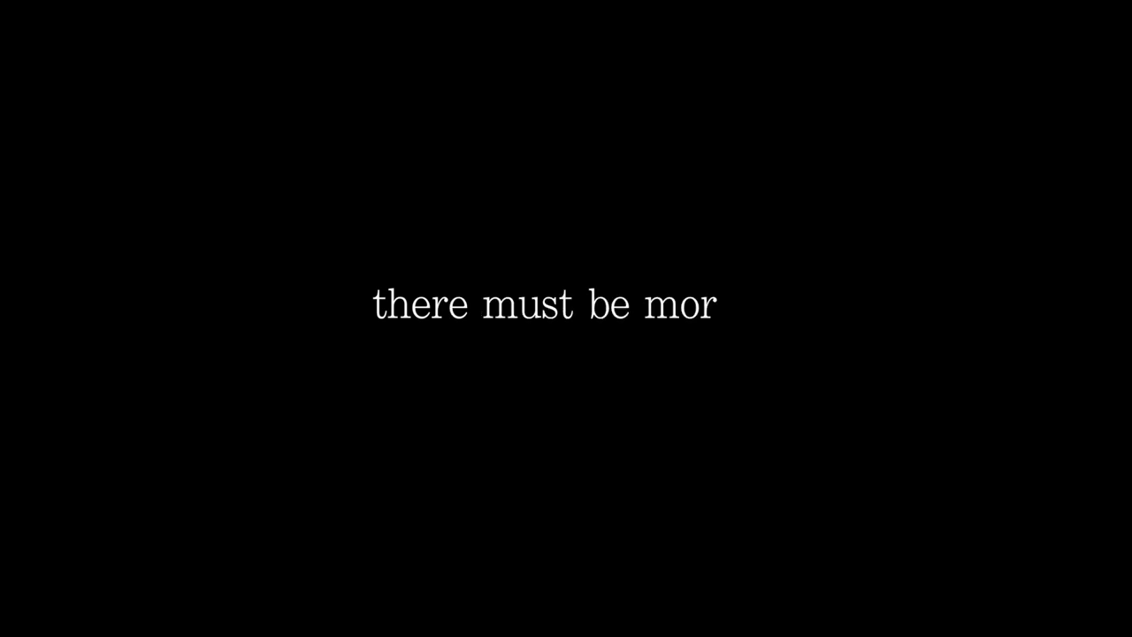